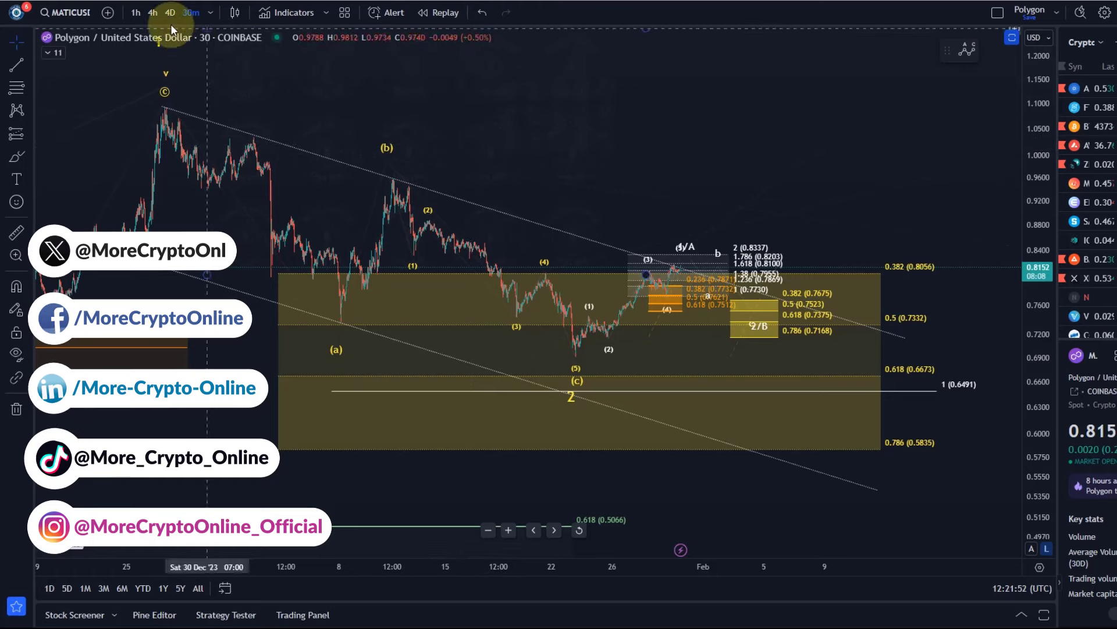
Switch the Polygon/USD chart to the 1-hour timeframe.
left_click(136, 12)
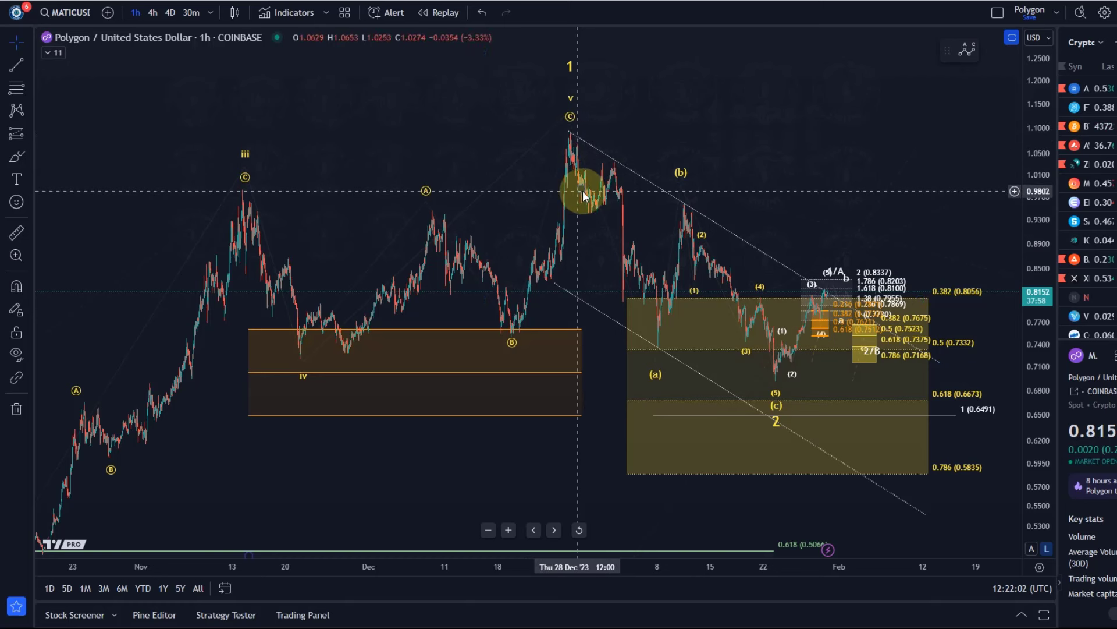
mouse_move(586, 198)
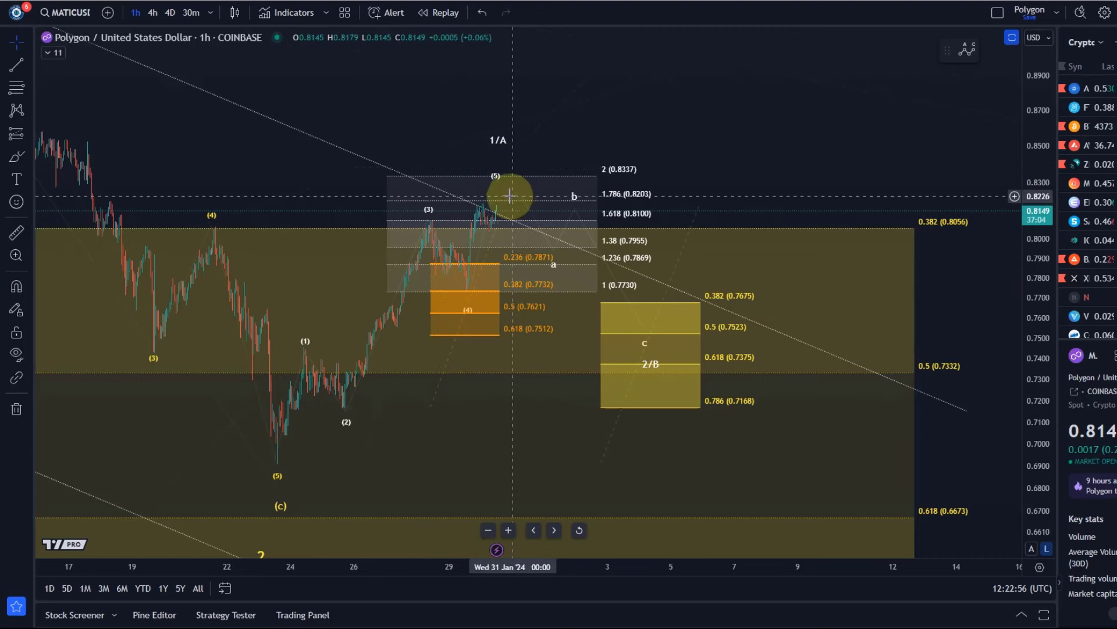
mouse_move(663, 355)
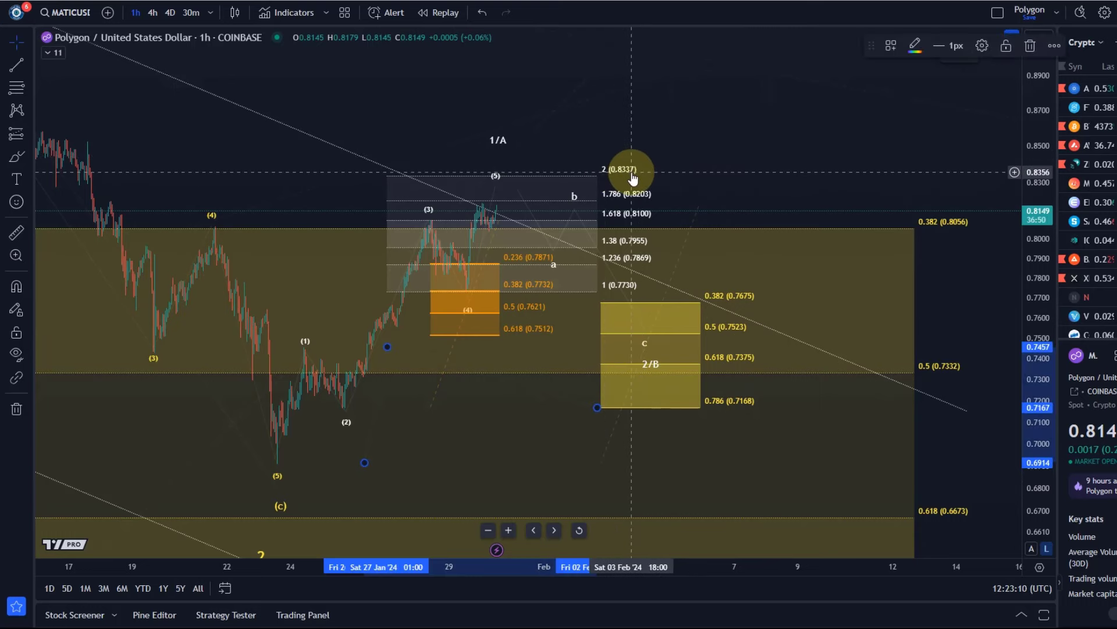
Adjust the Fib extension to hide 1.236 and show the 2.382 and 2.618 levels.
double_click(634, 171)
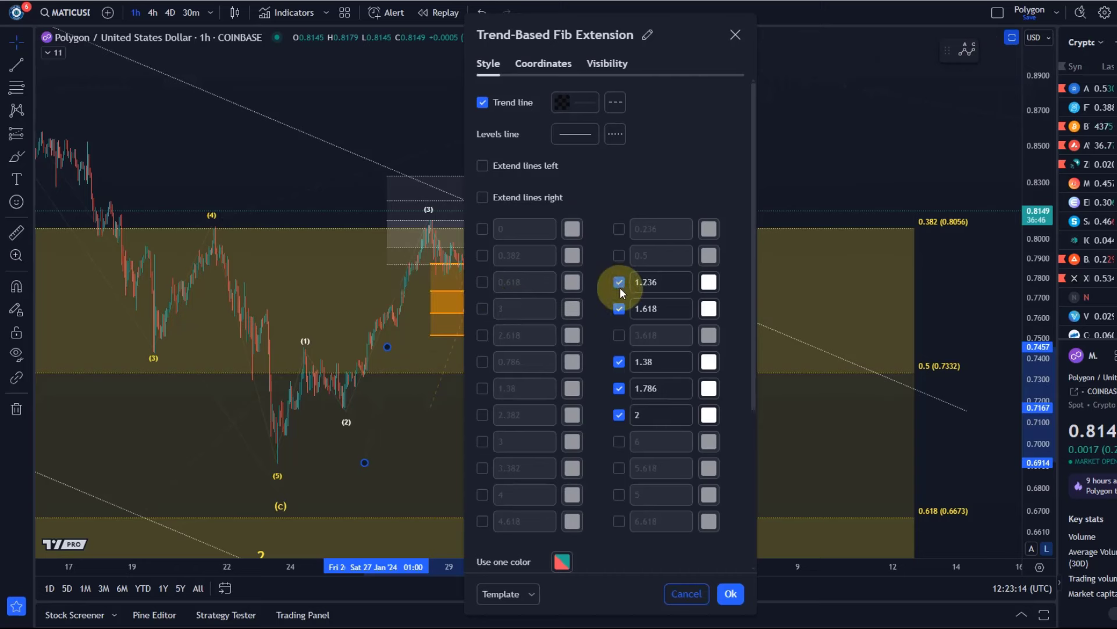
left_click(618, 282)
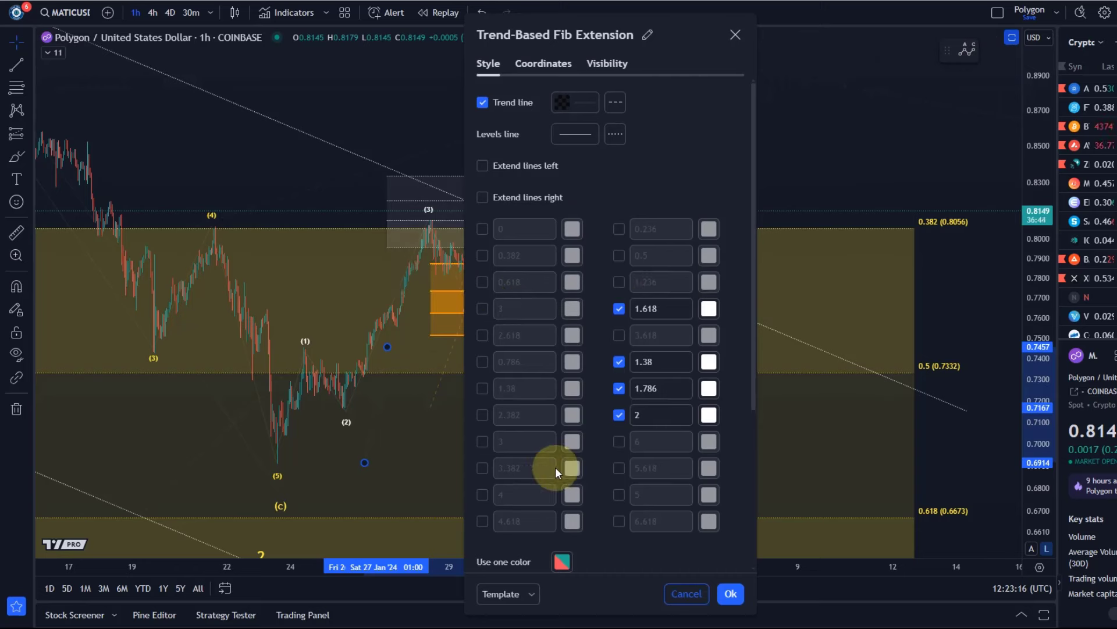
mouse_move(490, 345)
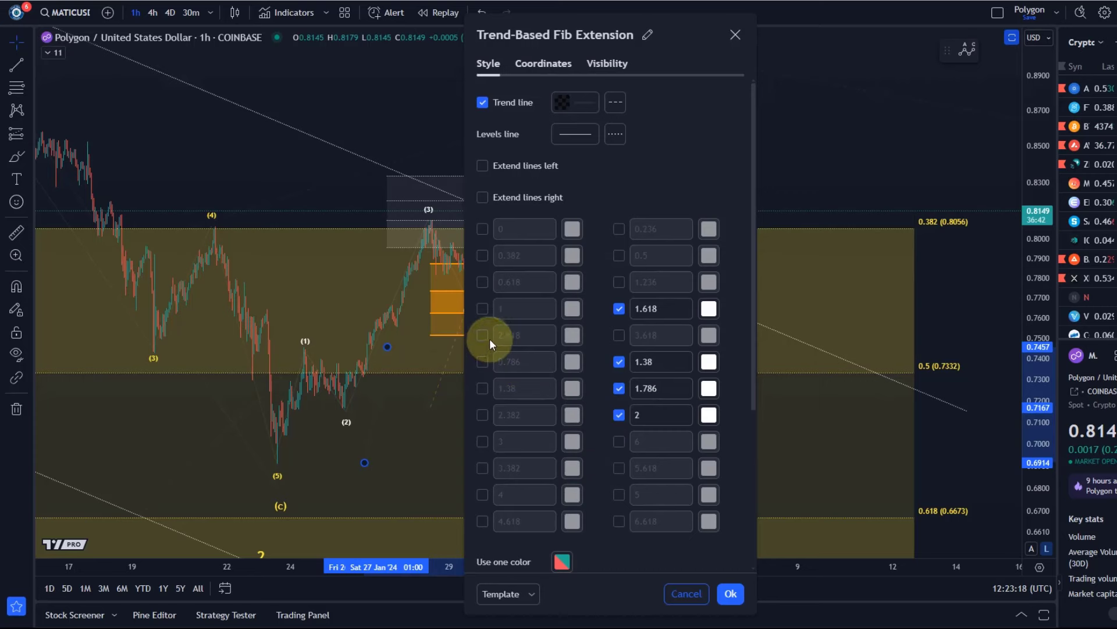
left_click(482, 335)
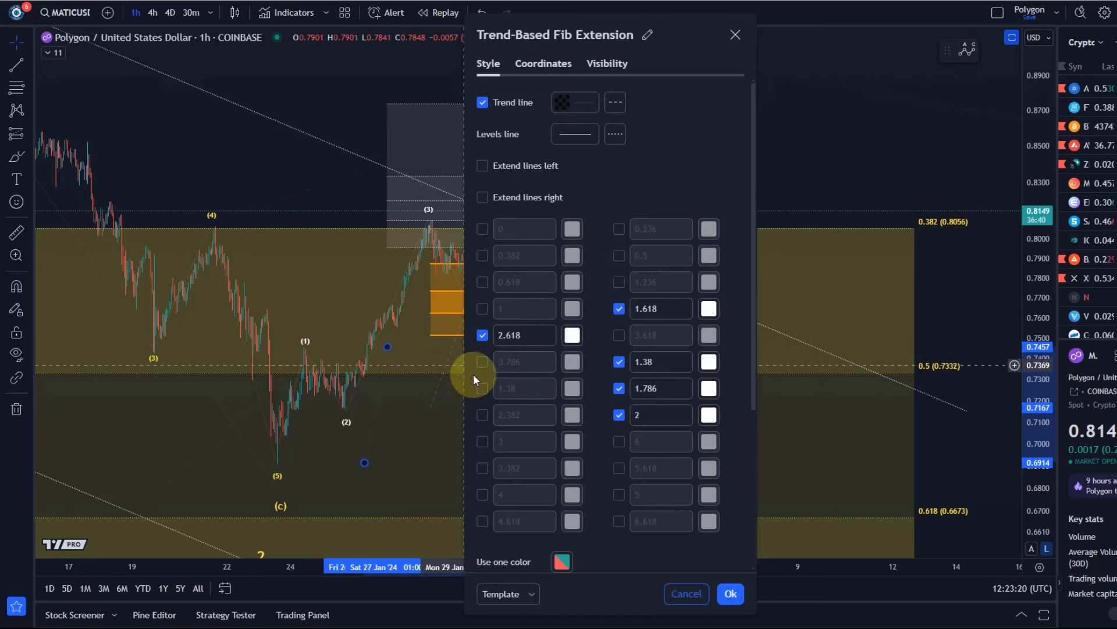
left_click(728, 592)
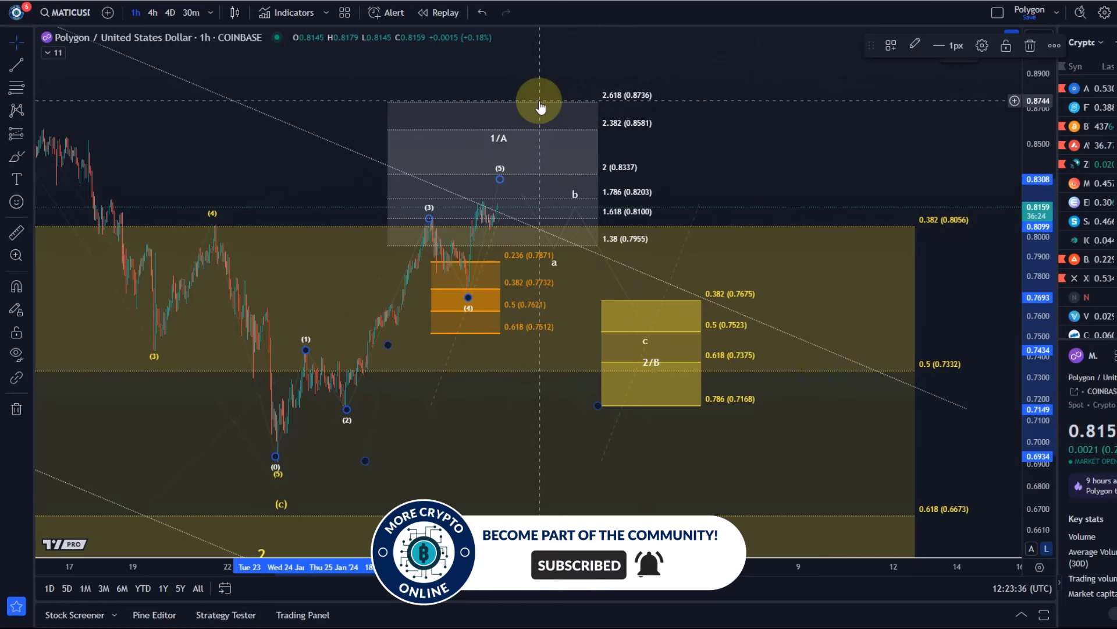
mouse_move(528, 93)
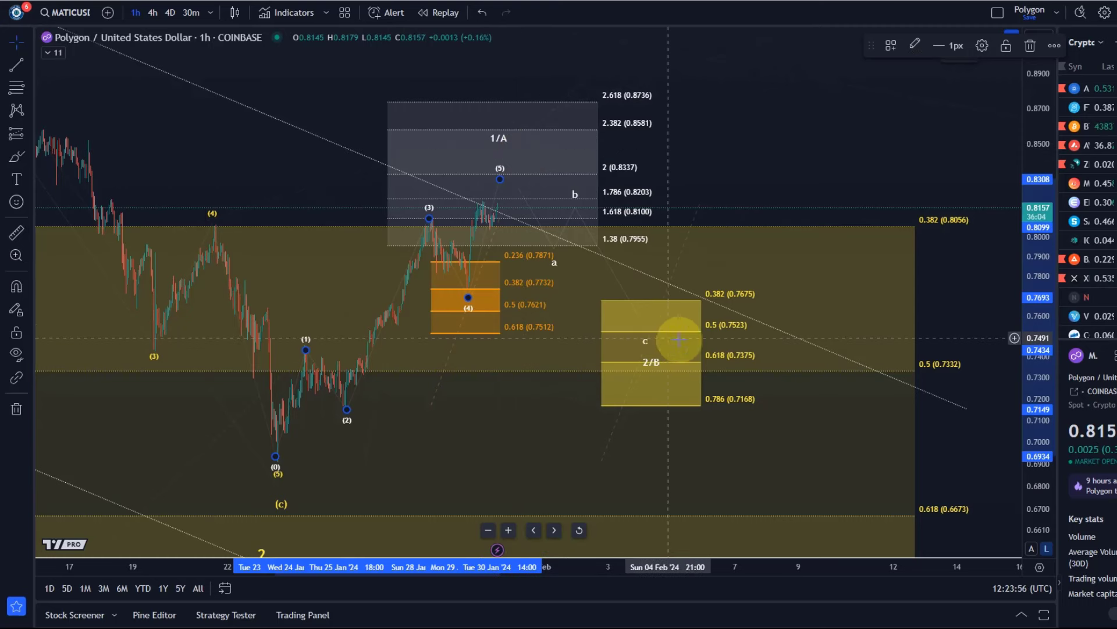
mouse_move(731, 412)
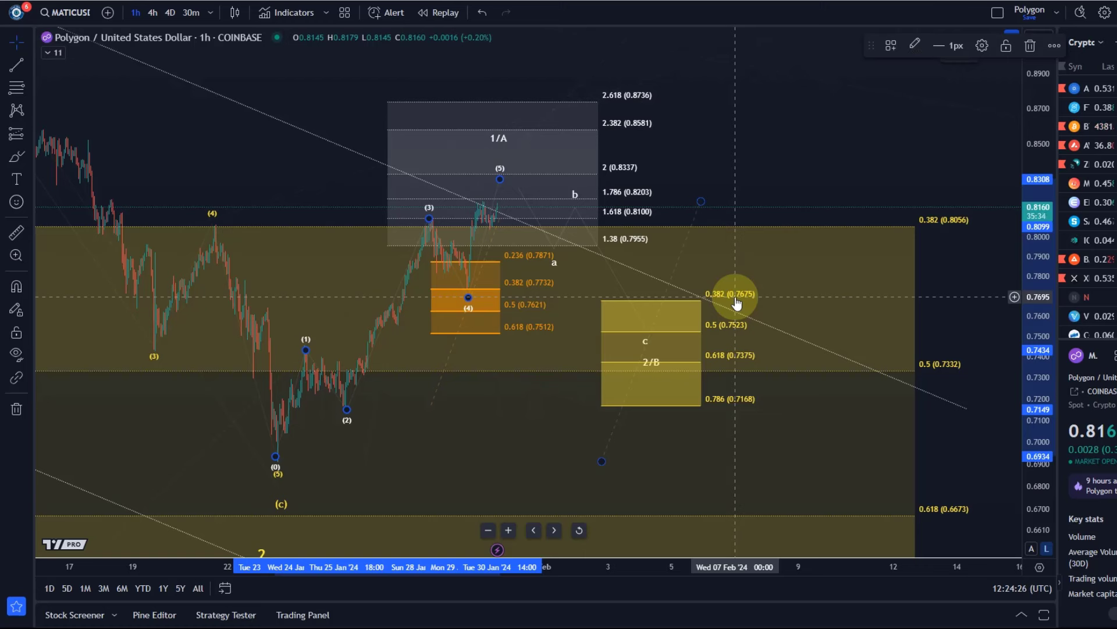
mouse_move(730, 285)
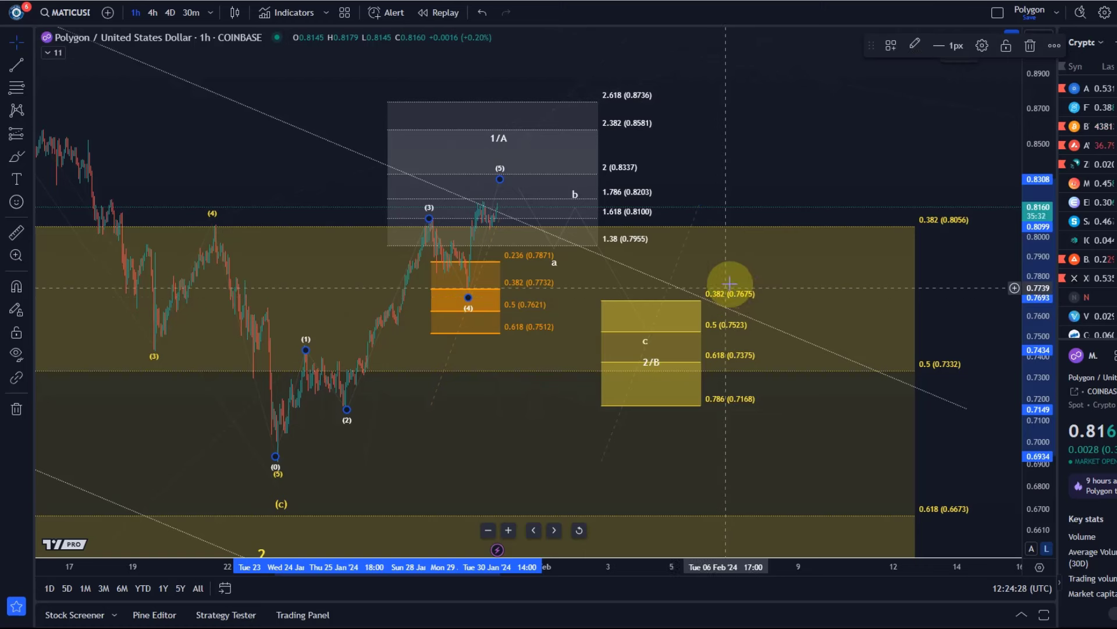
mouse_move(499, 178)
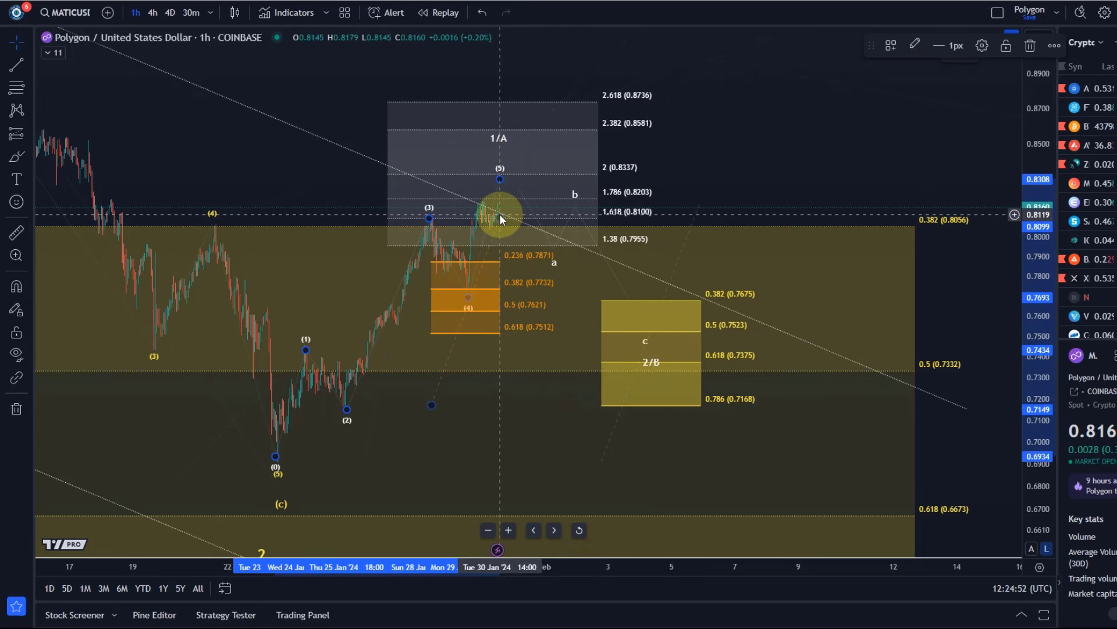
mouse_move(589, 264)
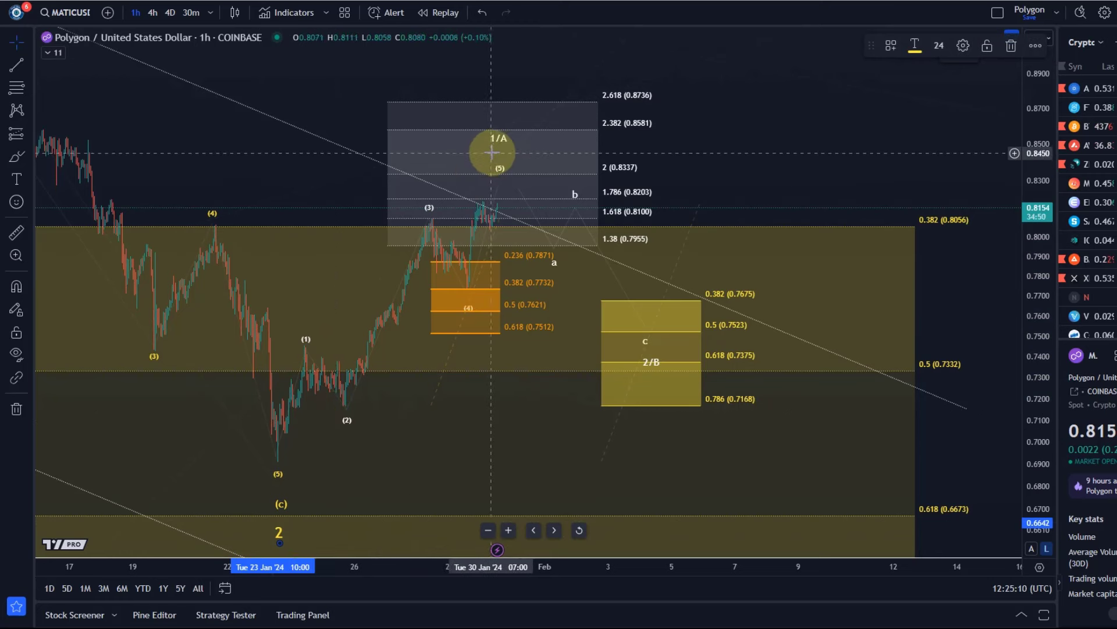
mouse_move(705, 352)
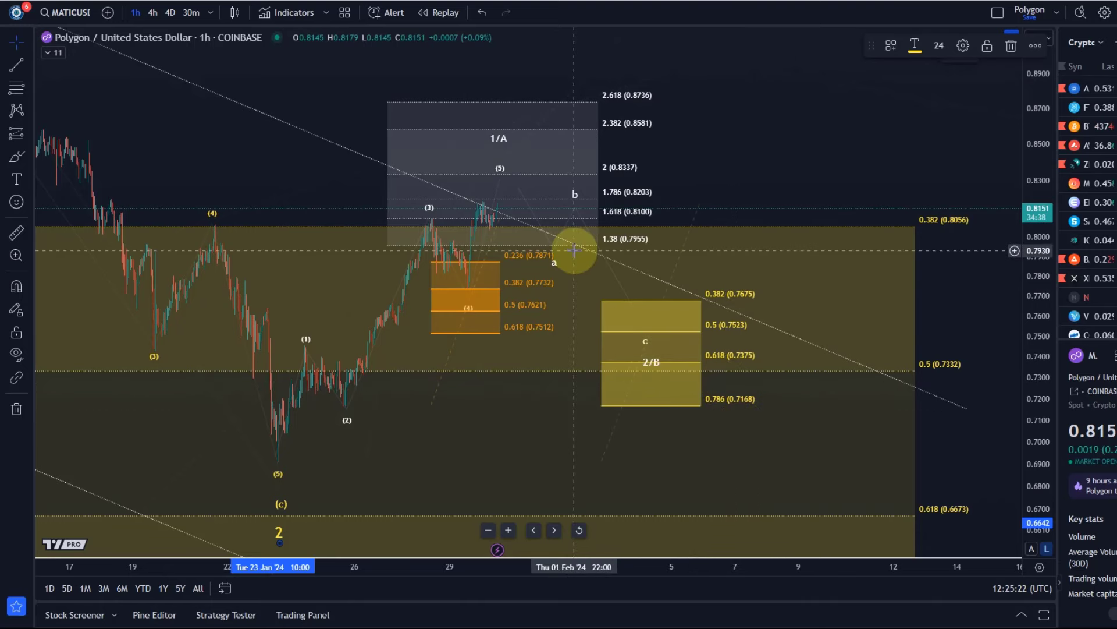
mouse_move(987, 315)
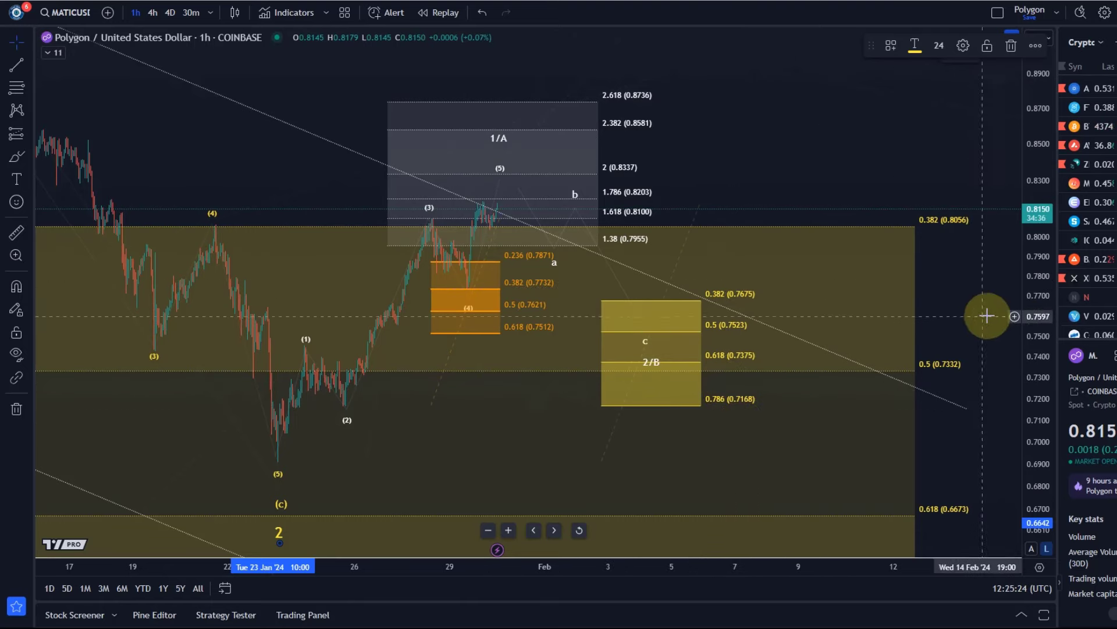
left_click_drag(987, 315, 512, 170)
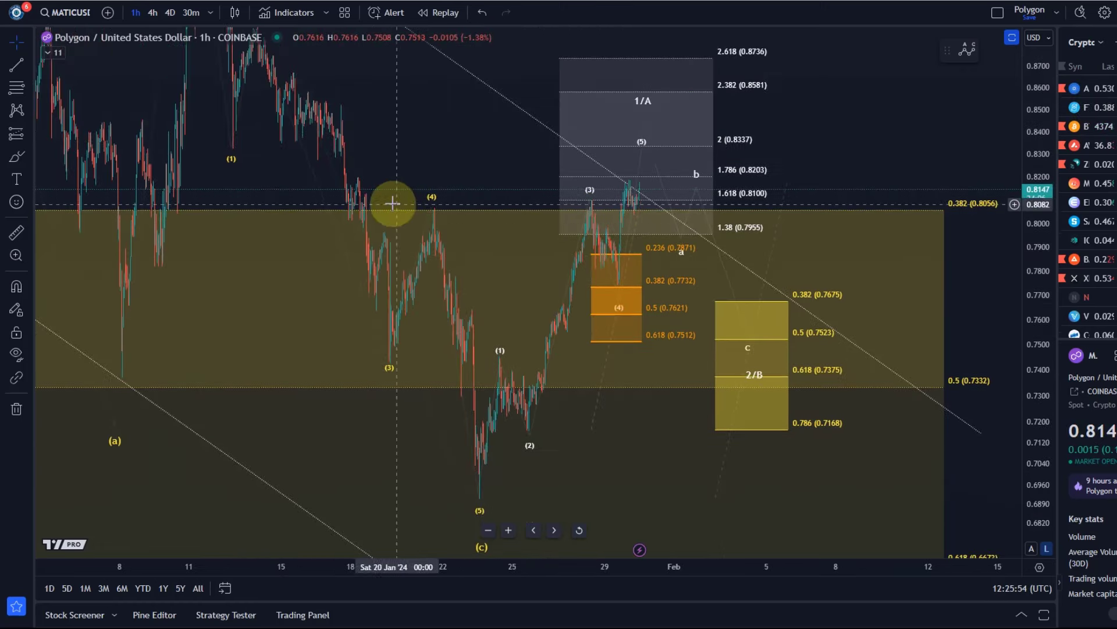
mouse_move(659, 209)
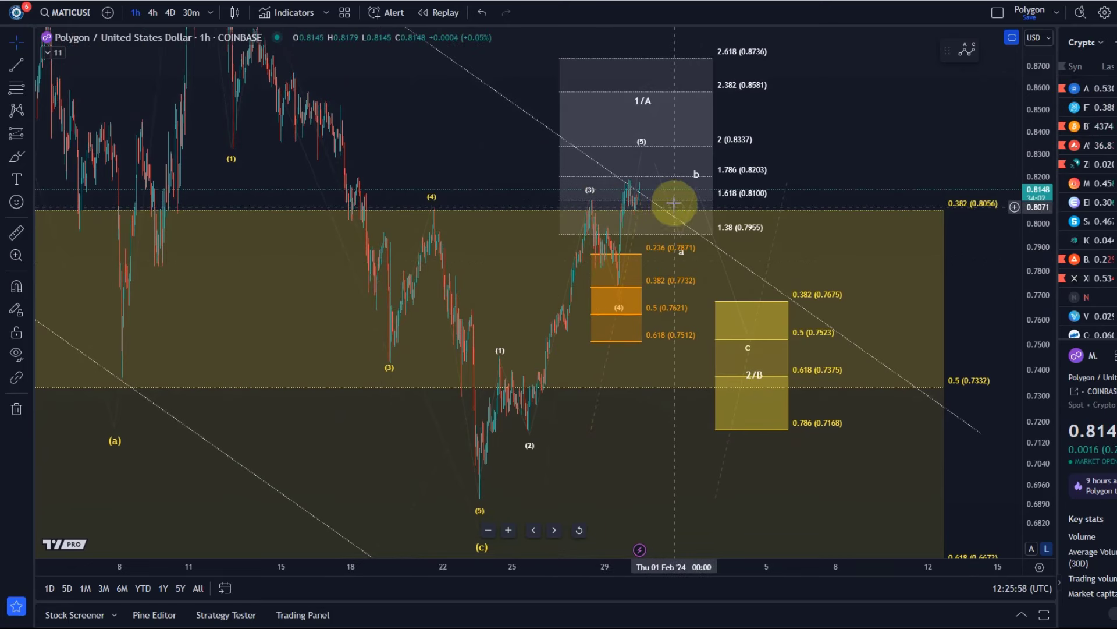
mouse_move(428, 302)
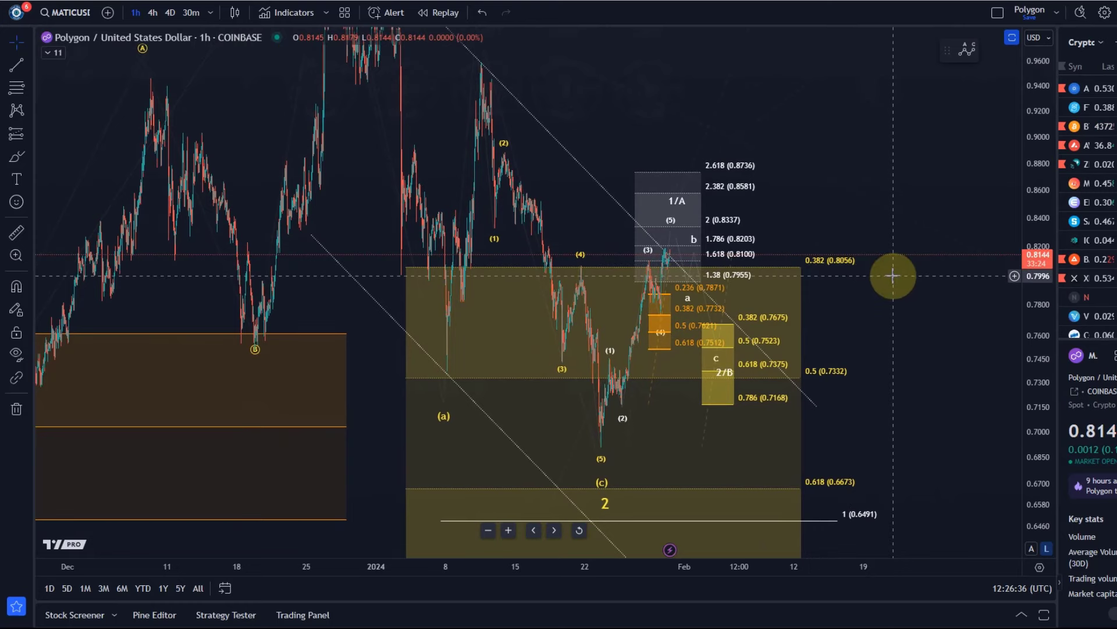
mouse_move(907, 269)
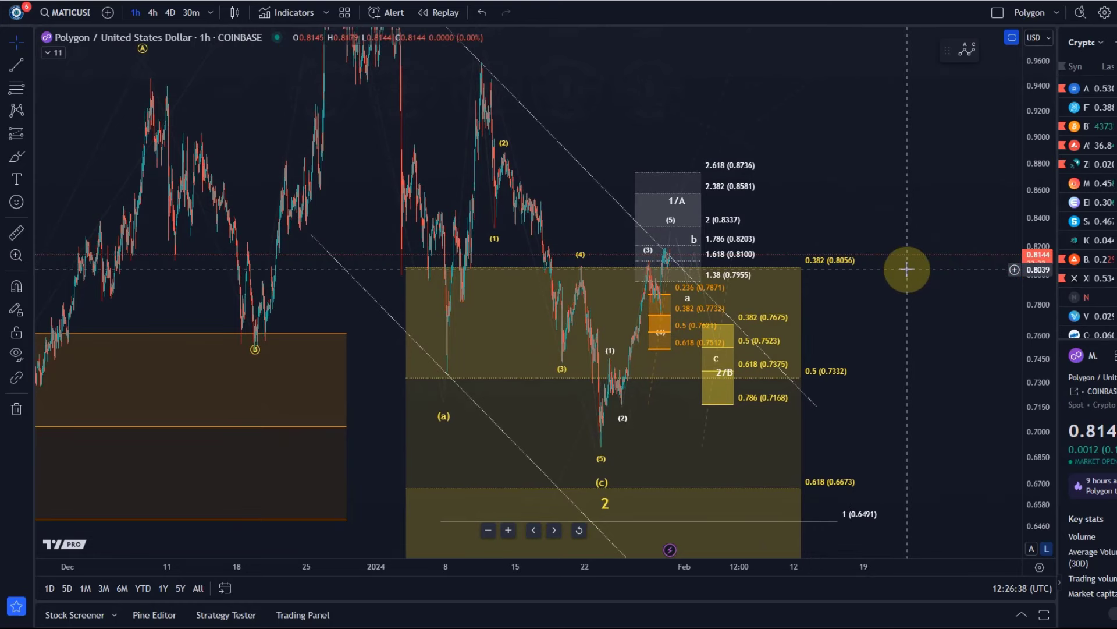